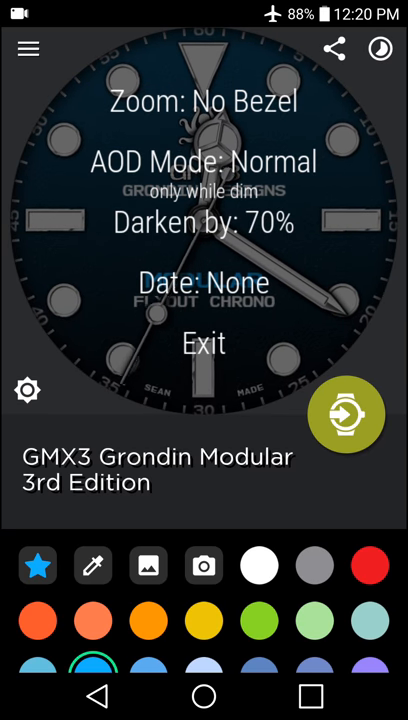
Cycle the GMX3 face's zoom through No Bezel and Inner Bezel, stopping on Full Face
left_click(204, 102)
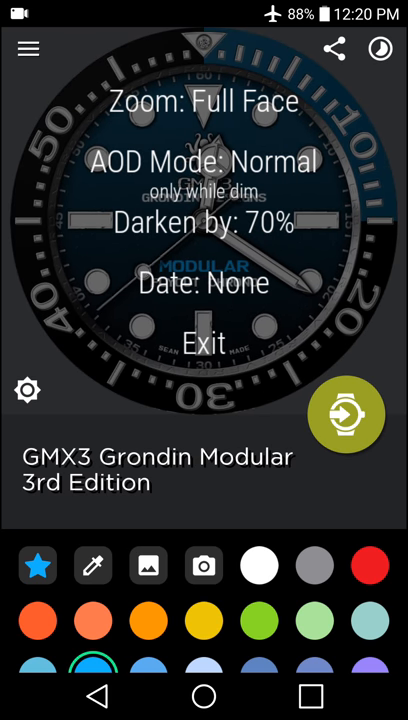
left_click(204, 102)
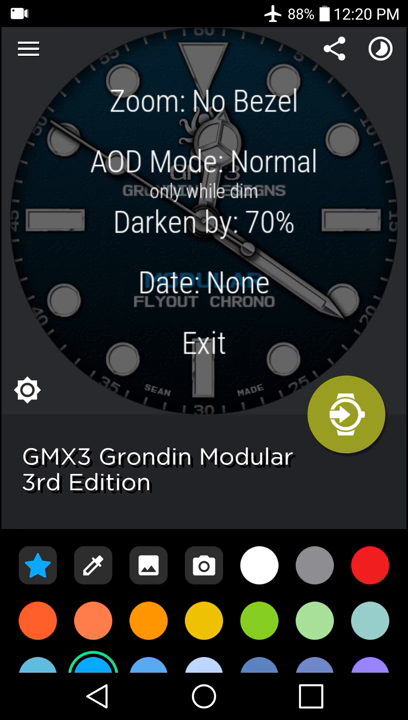
left_click(204, 102)
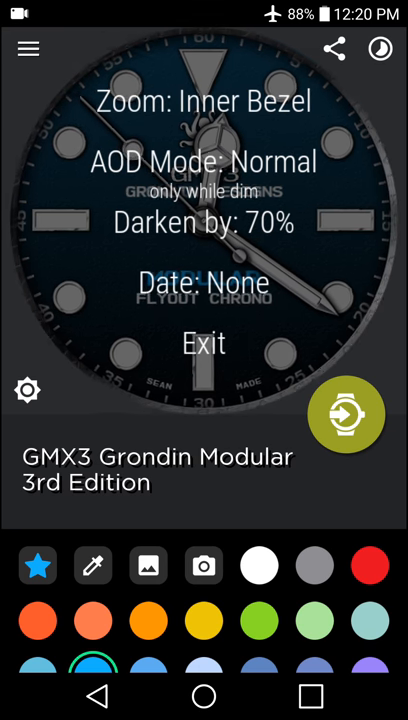
left_click(204, 342)
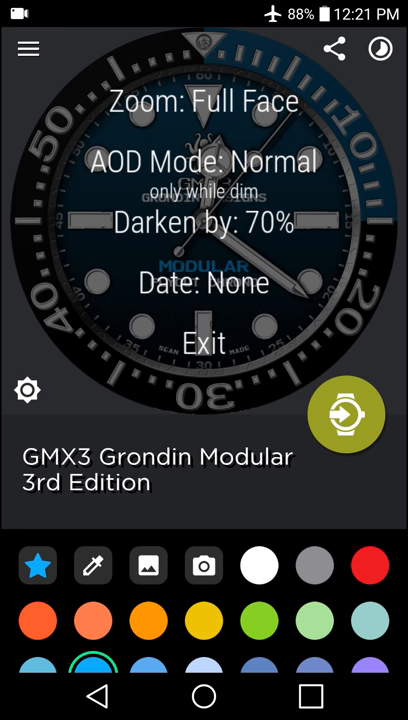
left_click(204, 343)
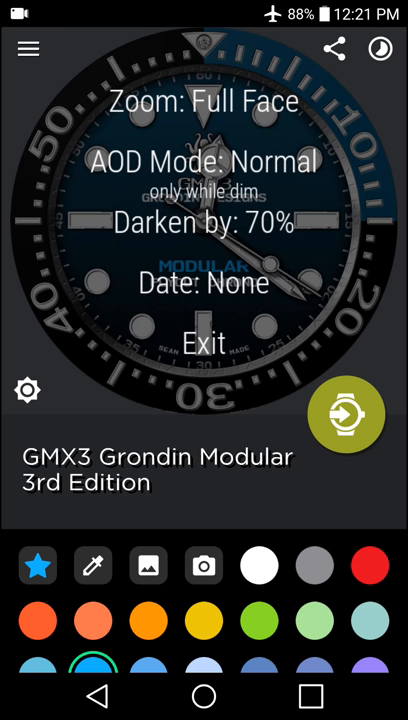
left_click(204, 342)
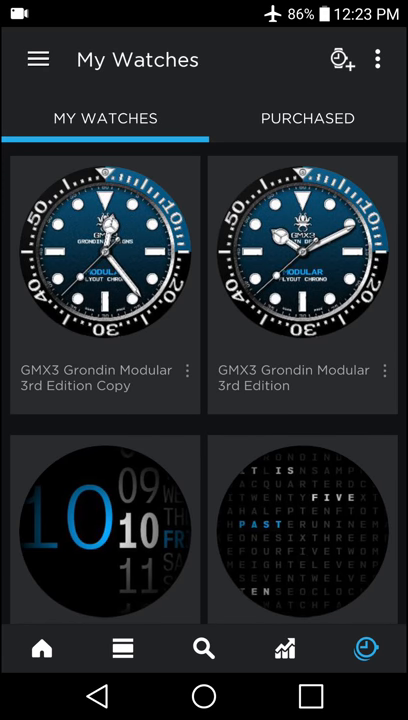
Apply the green colour swatch to the GMX3 Copy and start customizing it
left_click(104, 255)
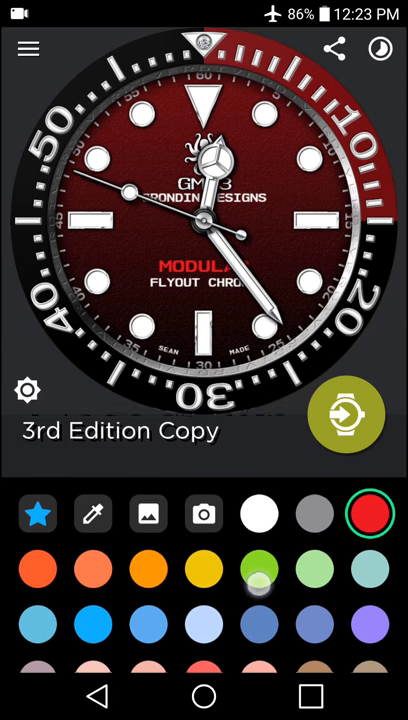
left_click(259, 553)
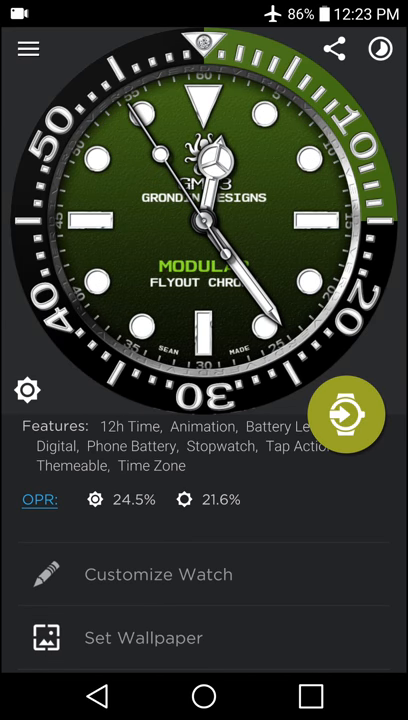
left_click(345, 413)
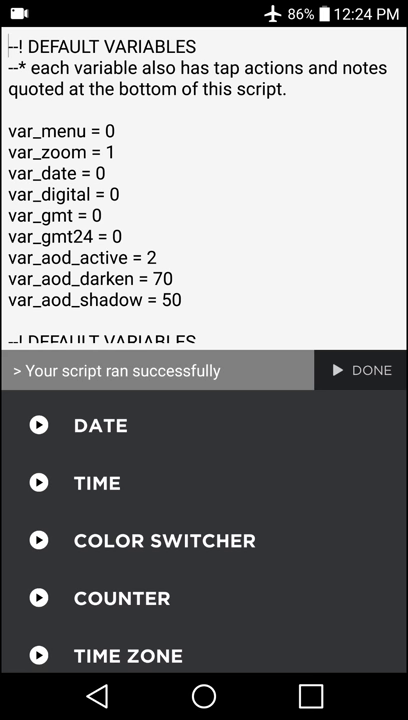
Open the watch script editor and scroll through its default variables
left_click(285, 95)
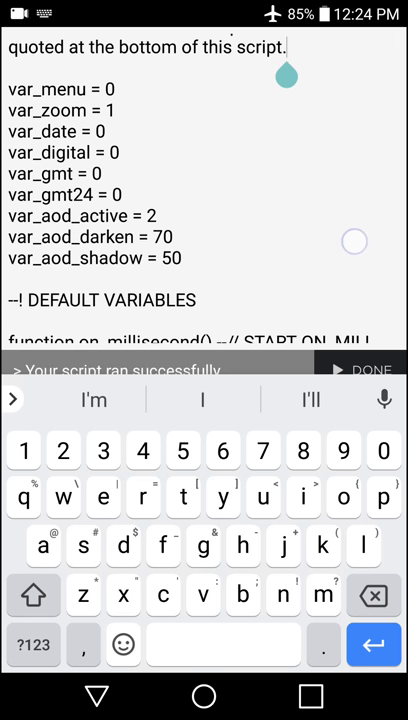
scroll("down", 3)
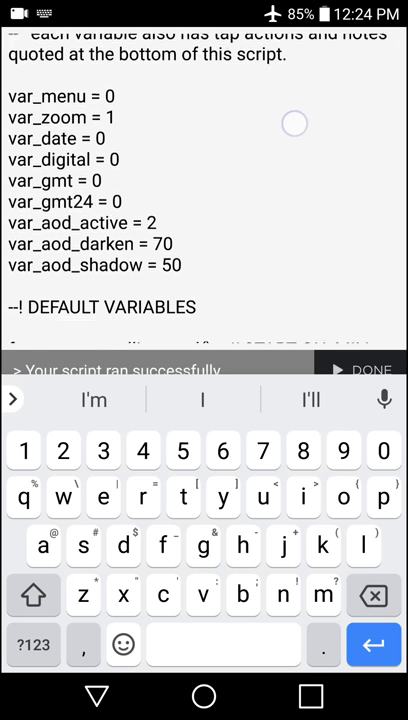
scroll("down", 3)
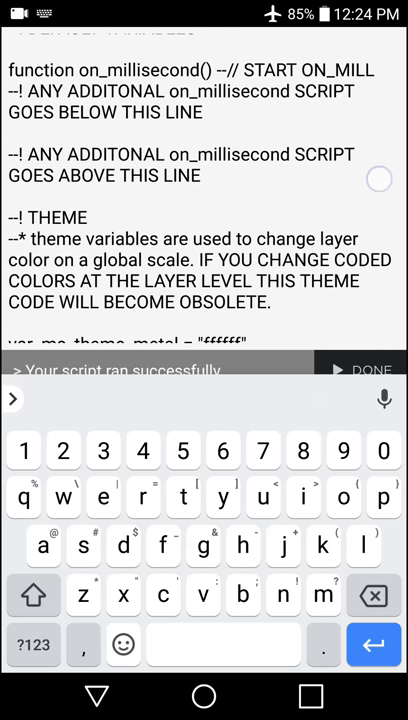
scroll("down", 3)
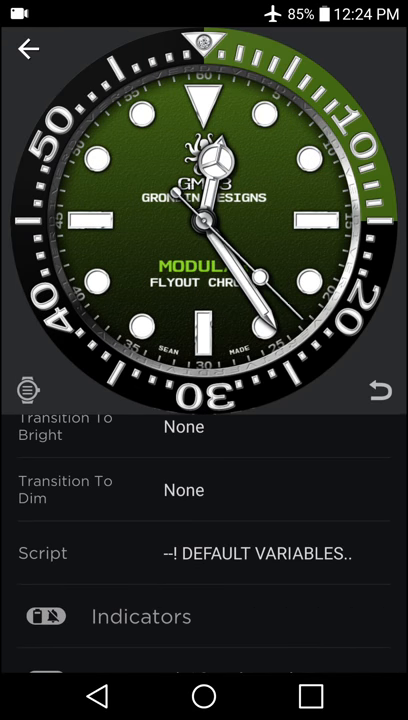
Change the watch name to 'GMX3 Explorer Black' and confirm
scroll("down", 3)
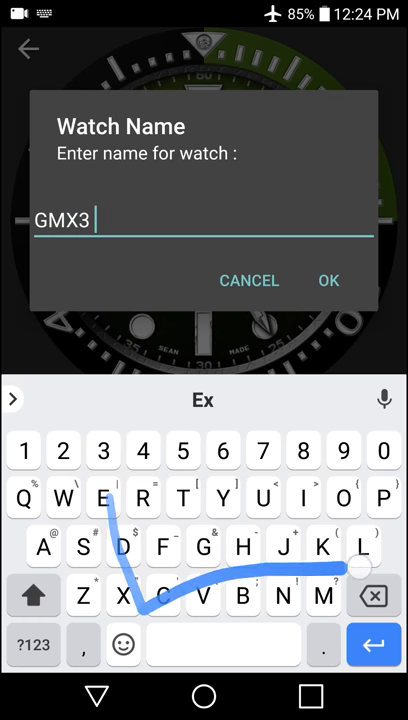
type("Explorer")
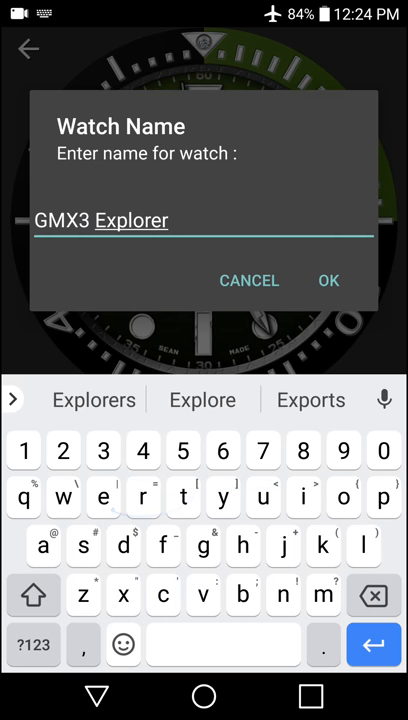
left_click(328, 280)
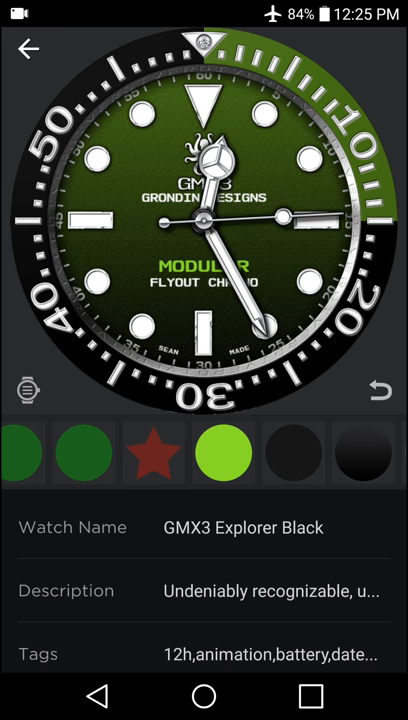
Scroll to the script's THEME section and edit the var_ms_theme_enamel hex value
scroll("down", 3)
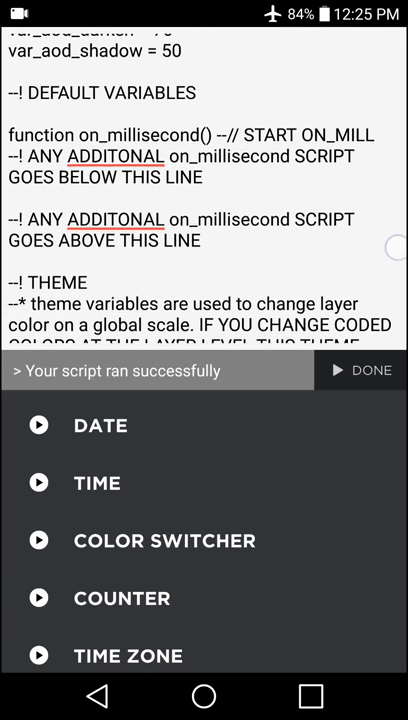
scroll("down", 3)
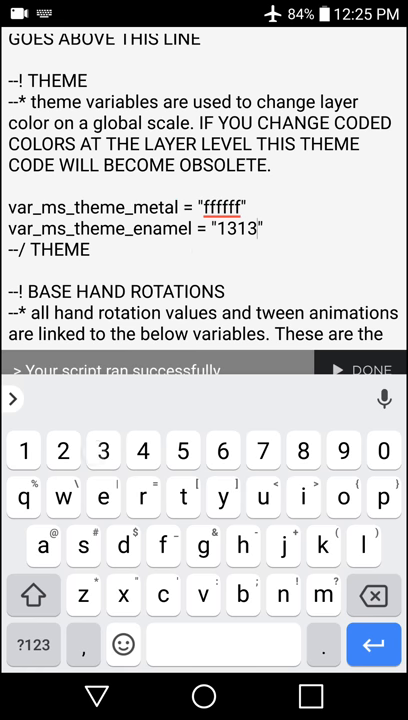
type("13")
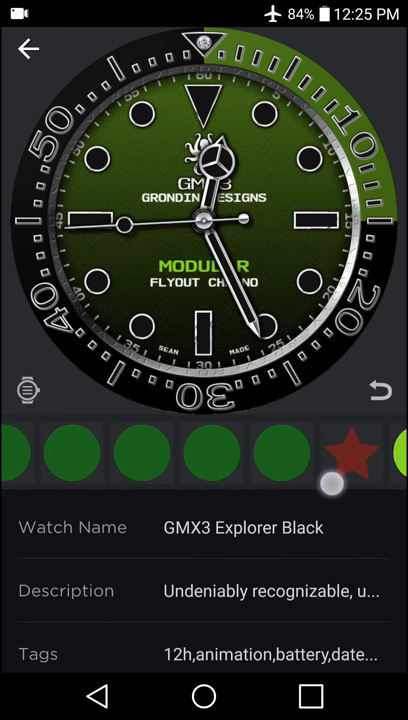
Step through the layer strip to the green face colour circle layer
scroll("left", 3)
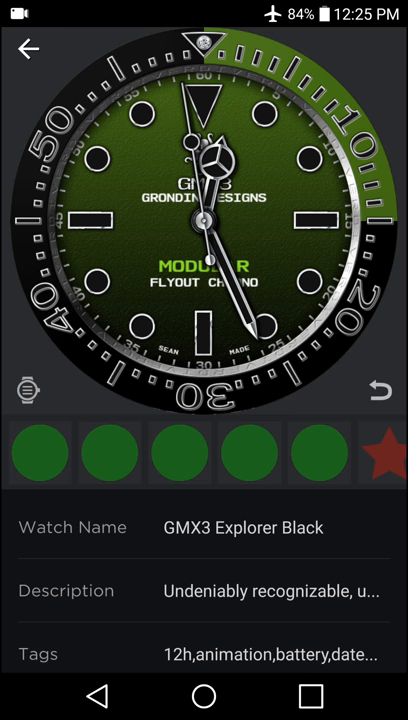
left_click(40, 451)
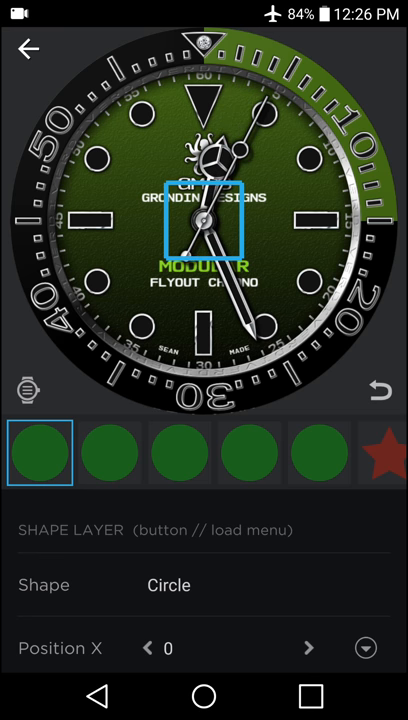
left_click(176, 452)
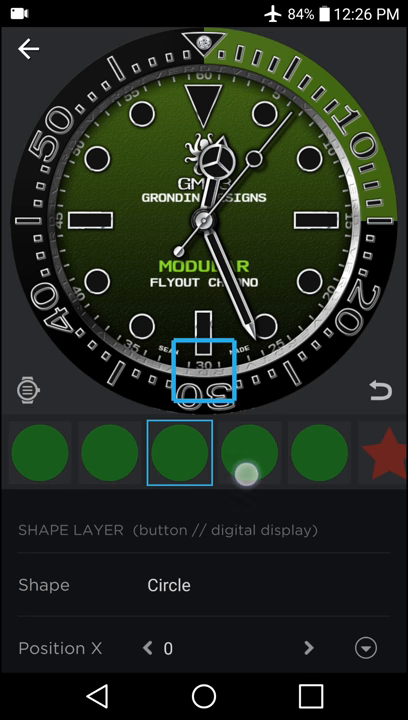
left_click(318, 452)
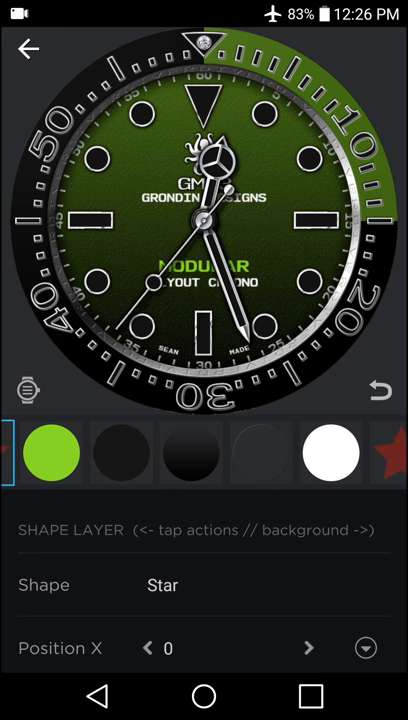
left_click(51, 452)
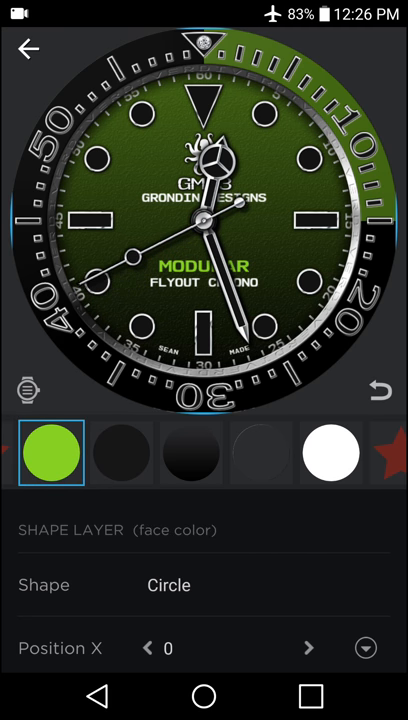
Raise the face colour circle layer's opacity from 50 to 61
left_click(120, 452)
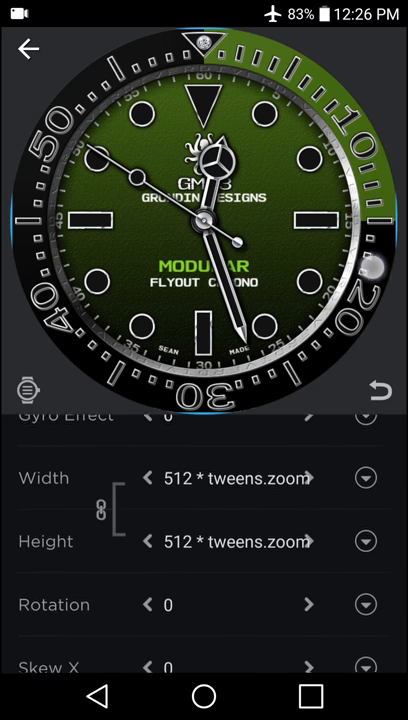
scroll("down", 3)
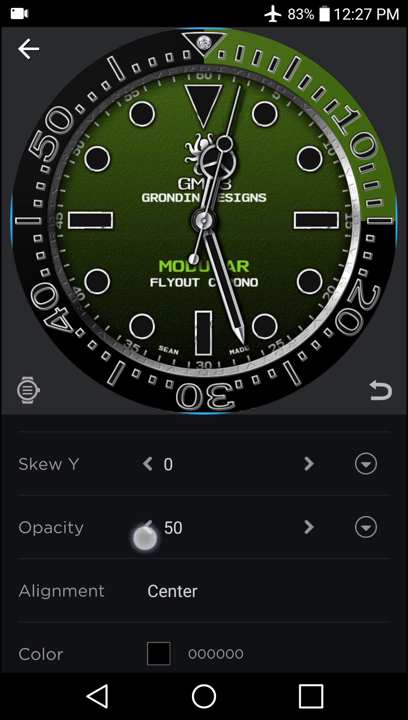
left_click_drag(150, 528, 146, 528)
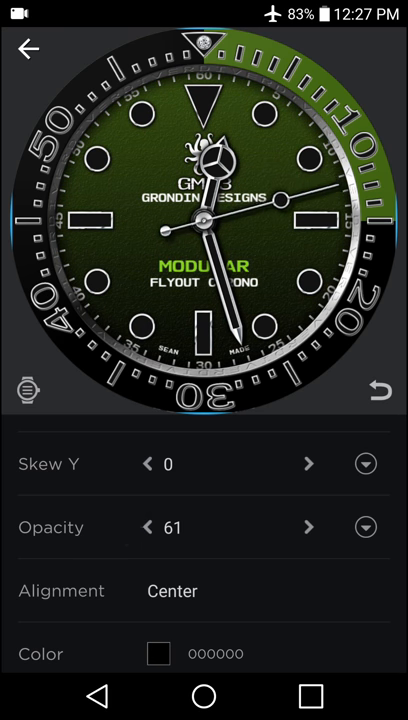
left_click(146, 527)
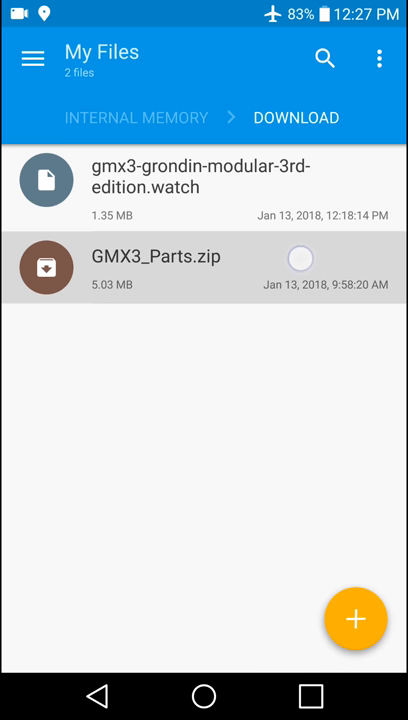
Extract the GMX3_Parts.zip archive in the Download folder
left_click(300, 258)
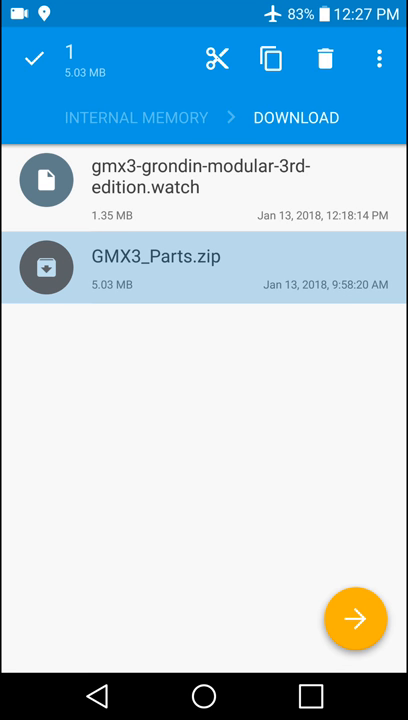
left_click(378, 58)
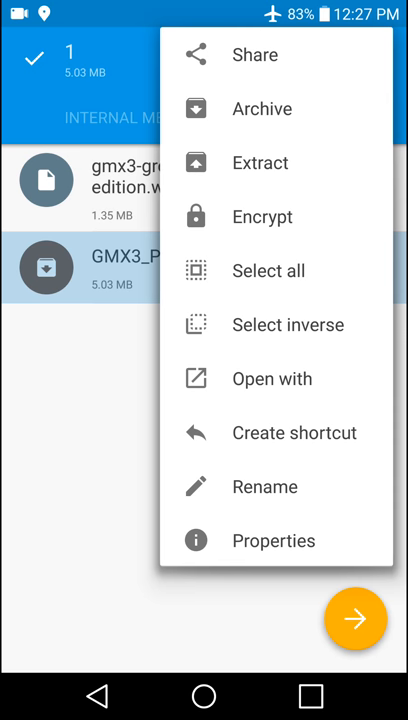
left_click(260, 162)
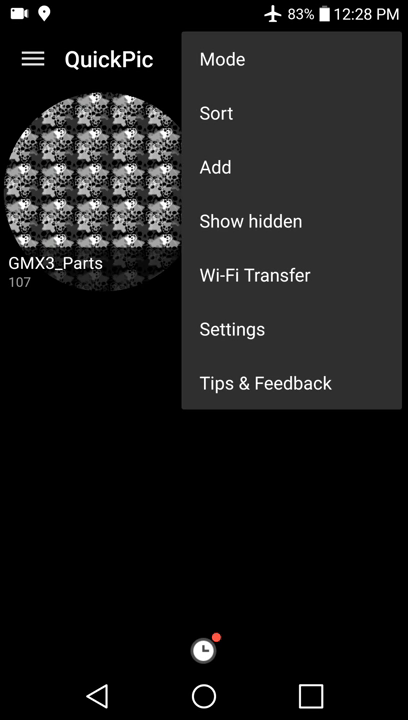
Look through QuickPic's settings, then return to the home screen
left_click(232, 329)
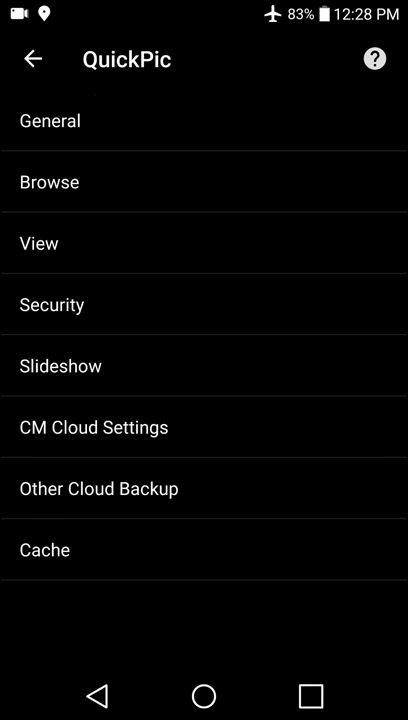
left_click(50, 120)
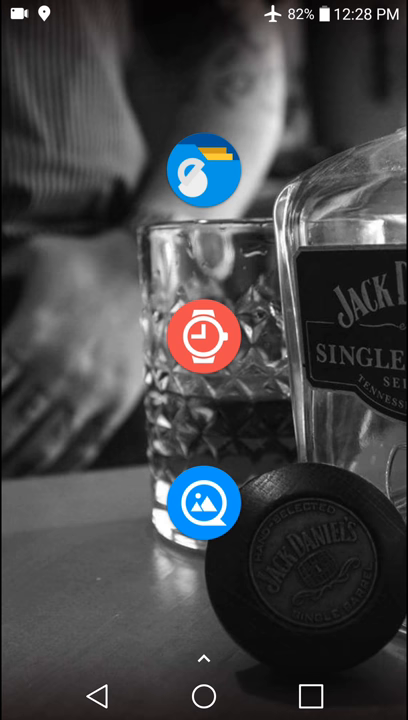
In WatchMaker, swap the face gradient layer's image for one from the GMX3_Parts album
left_click(204, 334)
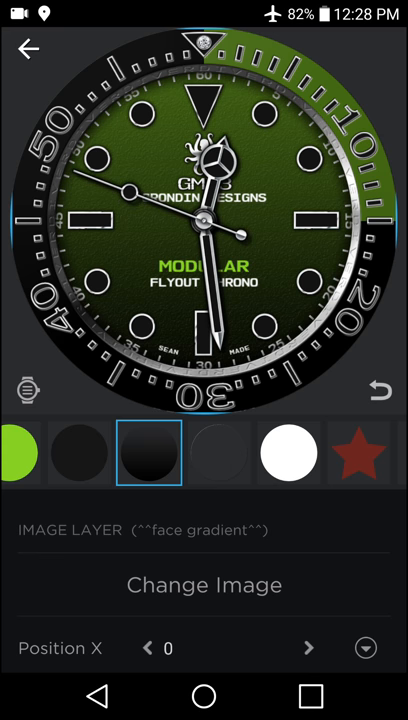
left_click(204, 585)
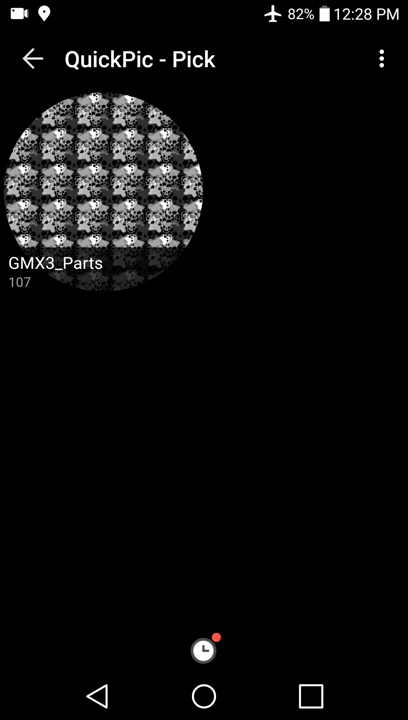
left_click(104, 192)
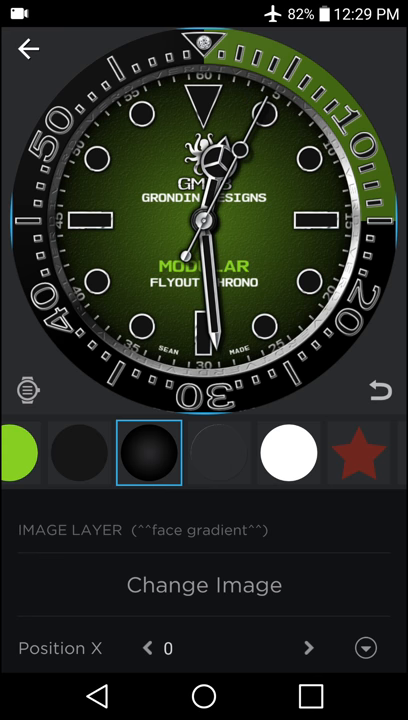
left_click(219, 453)
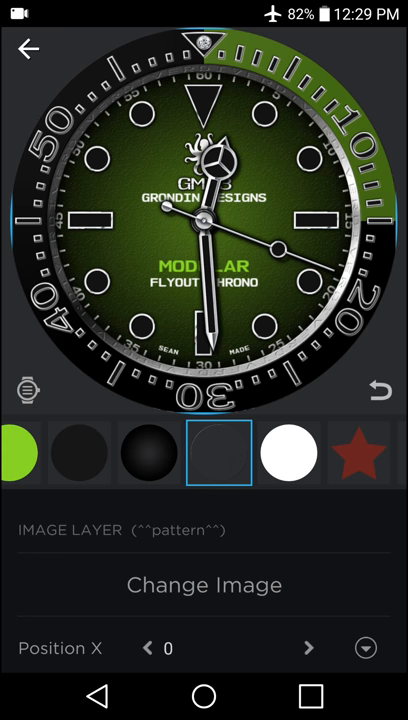
left_click(204, 585)
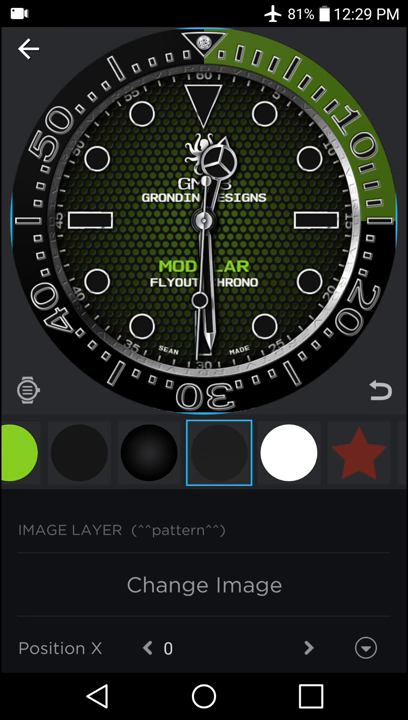
left_click(204, 585)
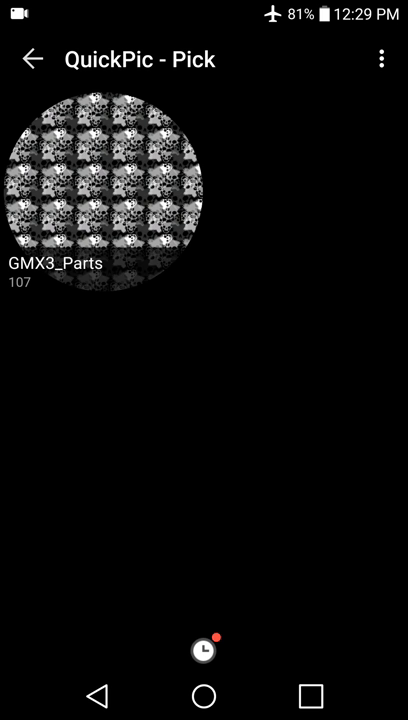
left_click(106, 193)
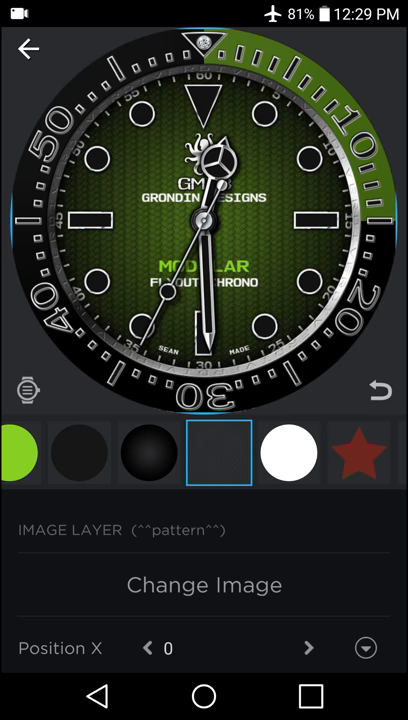
left_click(204, 585)
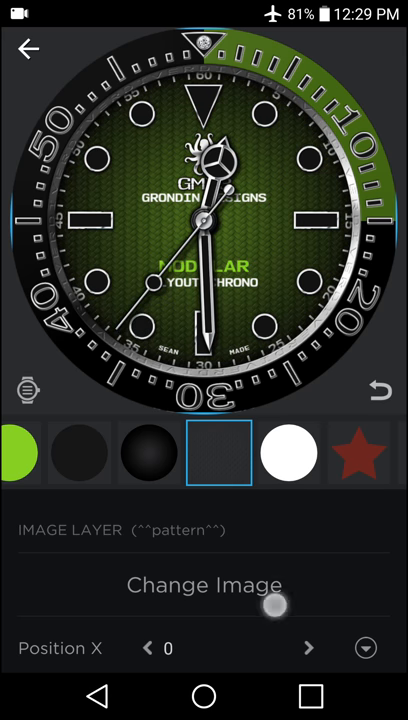
left_click(204, 585)
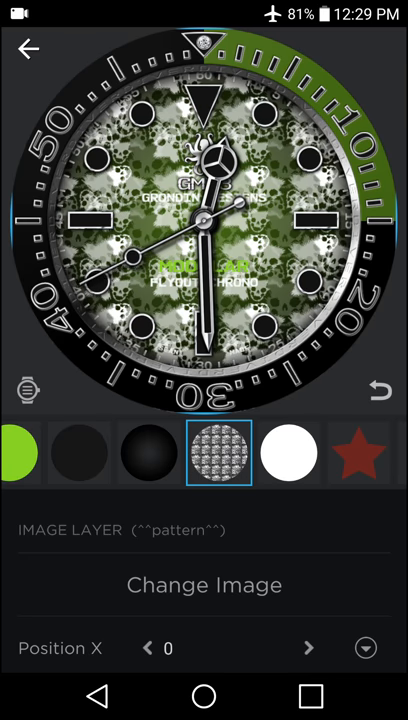
scroll("down", 3)
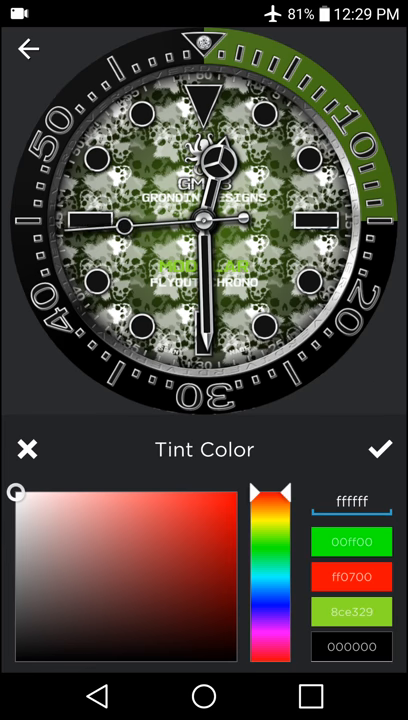
left_click_drag(17, 491, 237, 662)
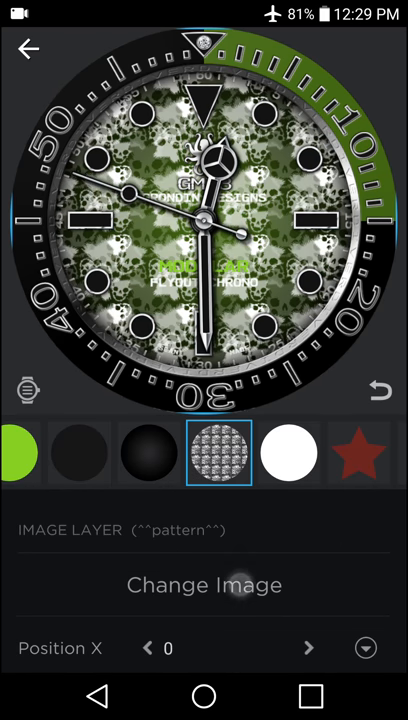
left_click(204, 585)
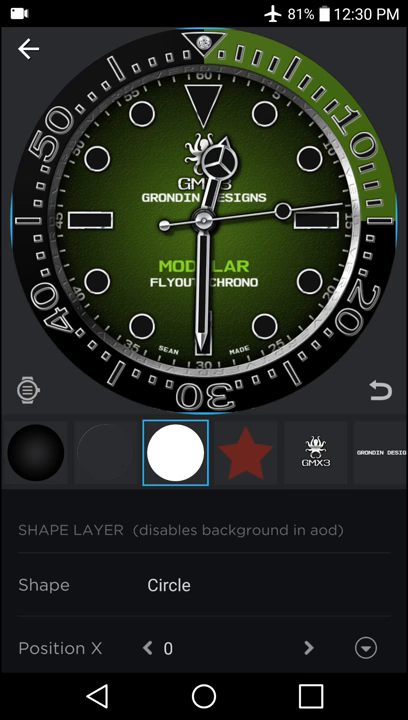
left_click(27, 48)
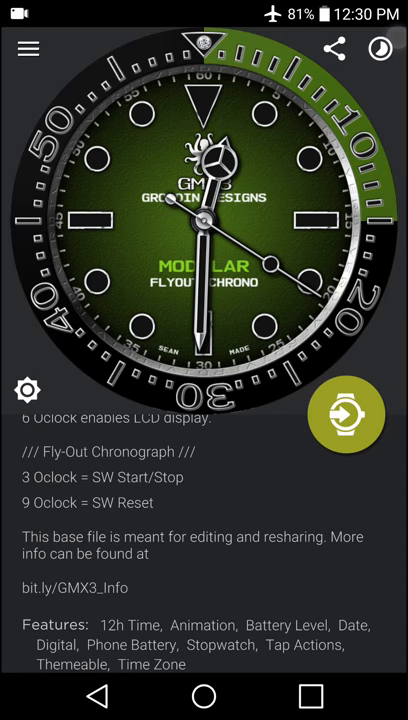
left_click(346, 413)
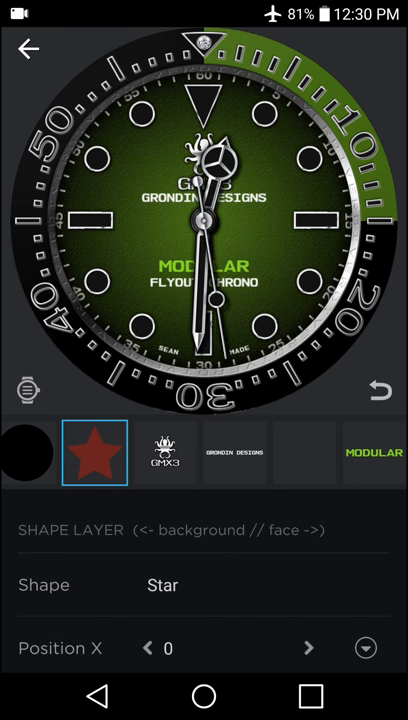
Select the MODULAR text layer on the dial and change its text to EXPLORER
left_click(164, 452)
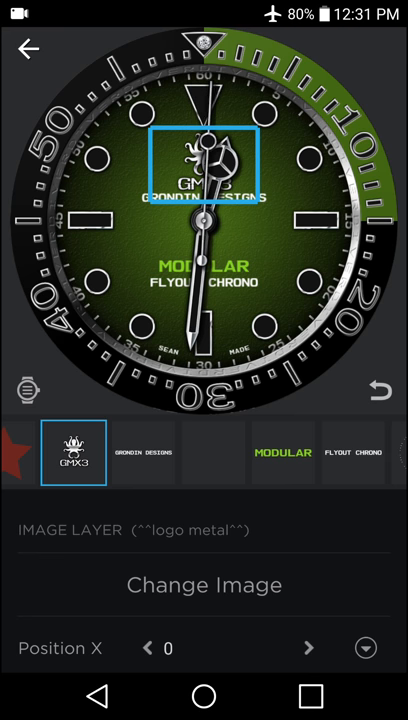
left_click(144, 452)
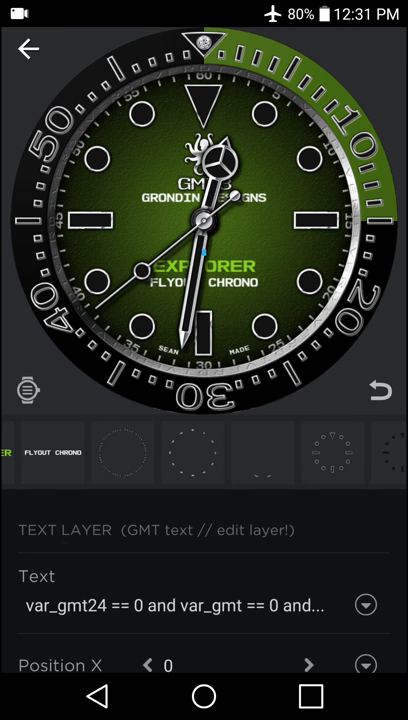
left_click(124, 452)
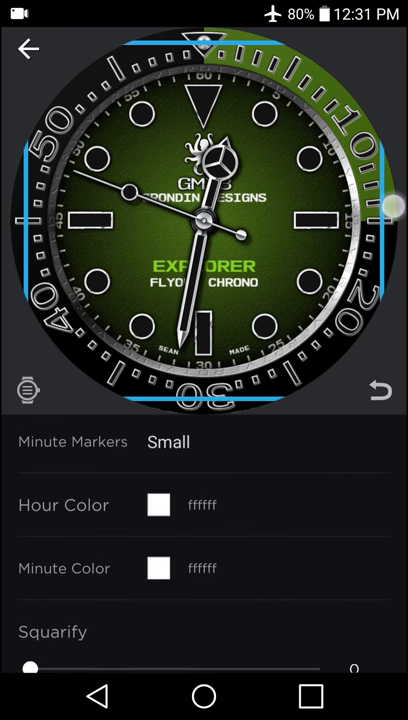
left_click(158, 505)
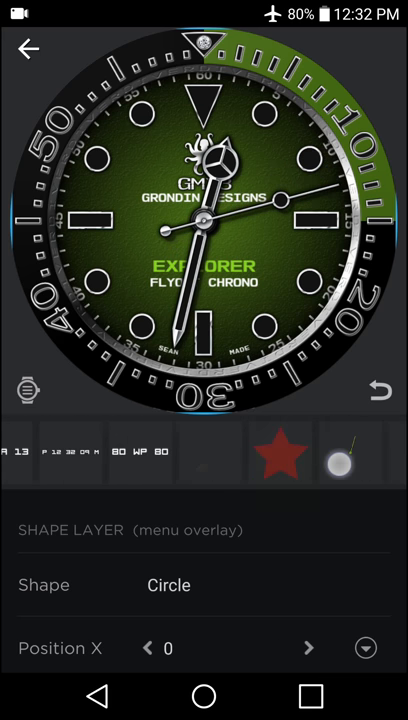
scroll("left", 3)
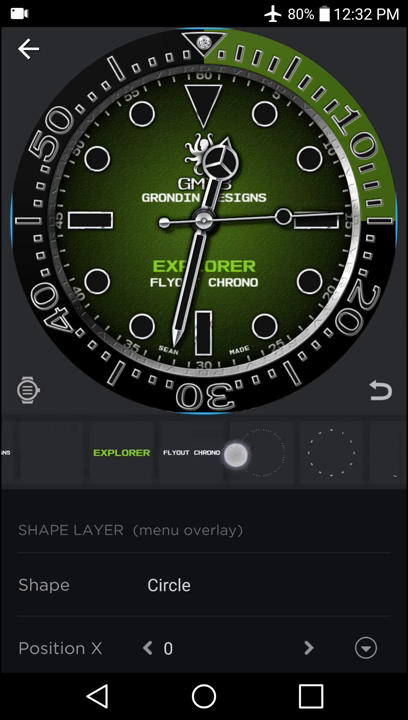
left_click(164, 451)
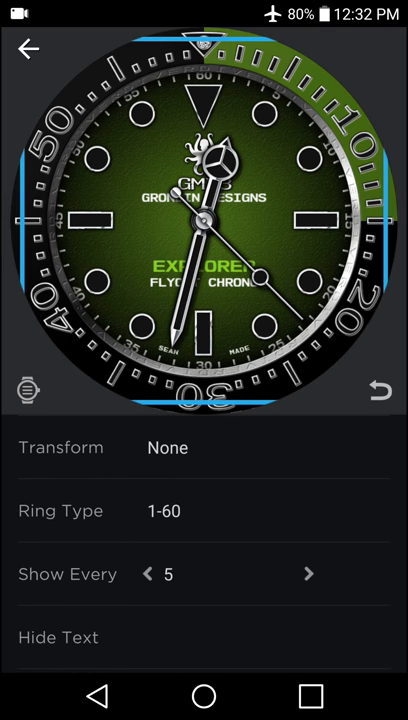
left_click(164, 511)
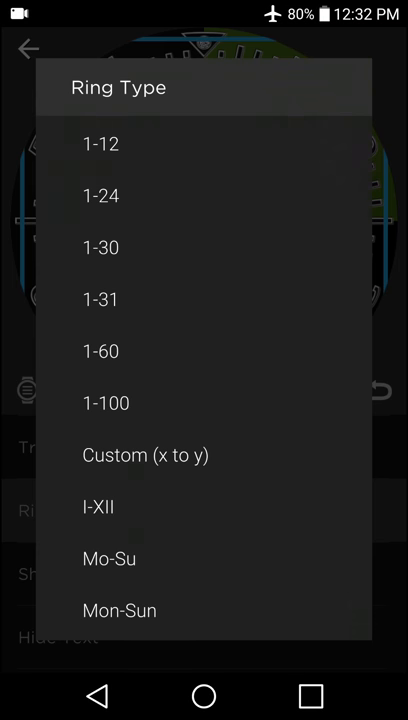
left_click(100, 195)
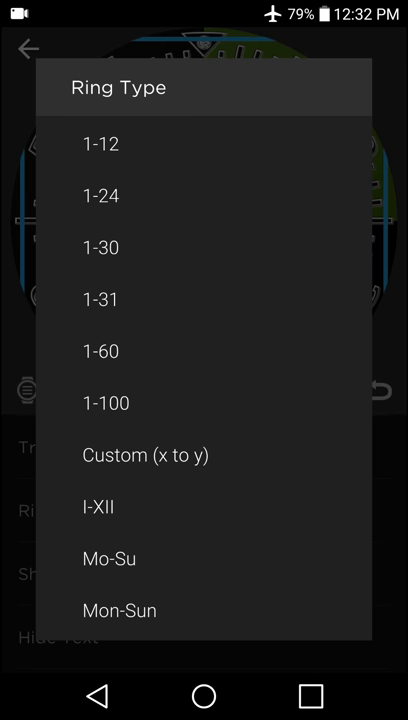
left_click(101, 351)
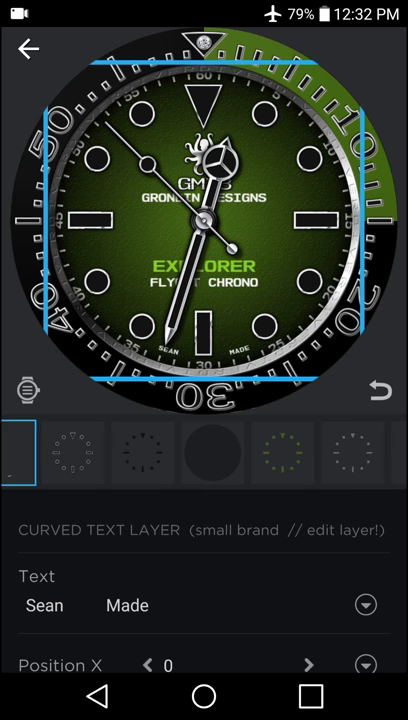
left_click(72, 453)
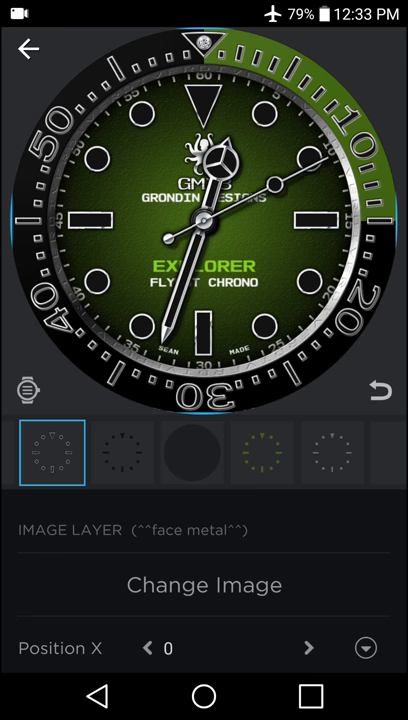
left_click(262, 453)
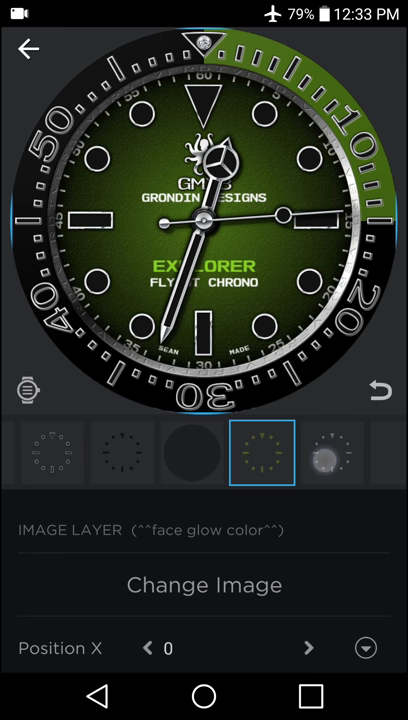
left_click(333, 453)
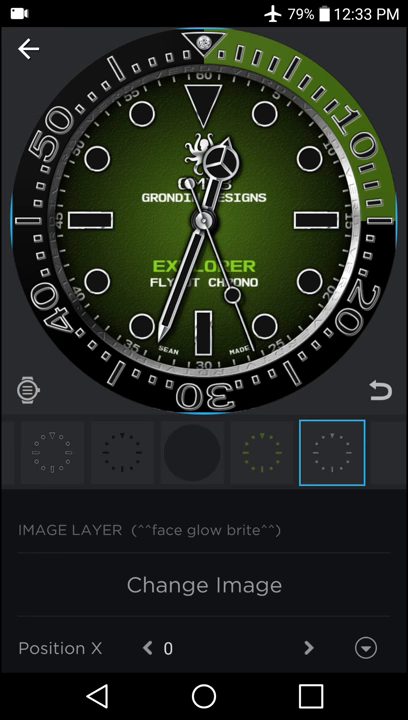
left_click(52, 453)
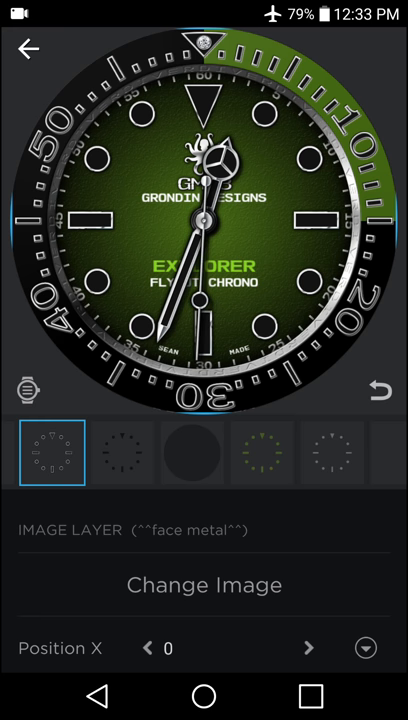
Replace the face metal and enamel images with GMX3_Parts numeral bar markers, then preview the face
left_click(204, 585)
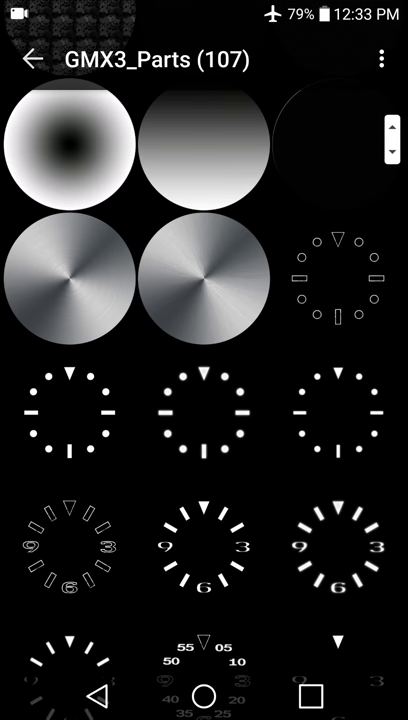
scroll("down", 3)
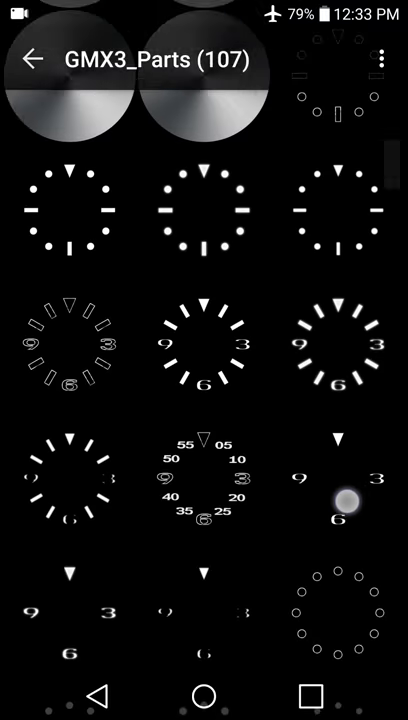
scroll("down", 3)
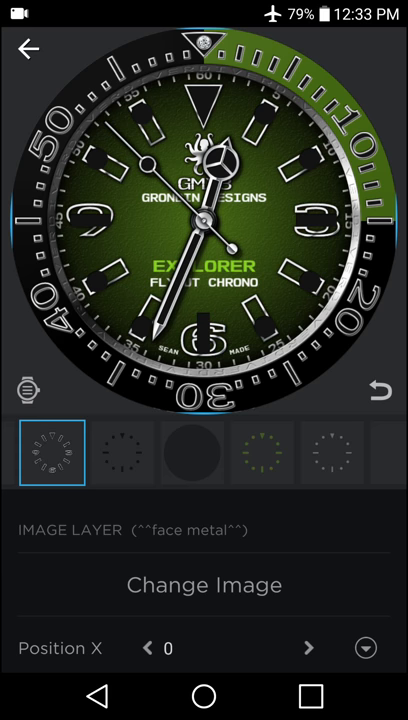
left_click(204, 585)
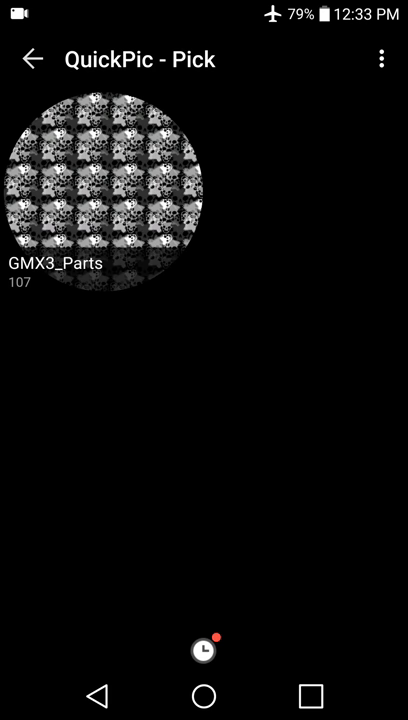
left_click(105, 190)
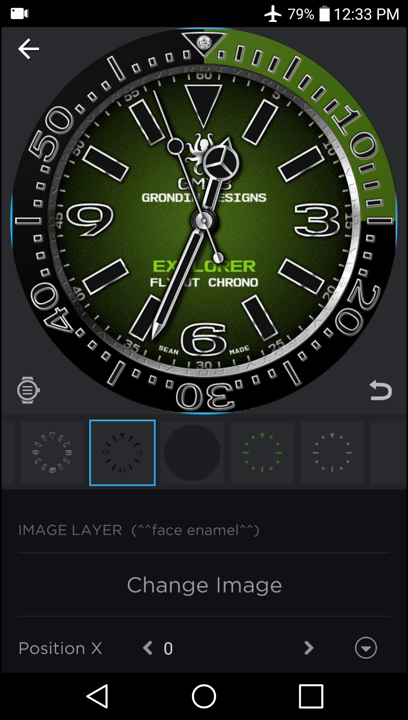
left_click(204, 585)
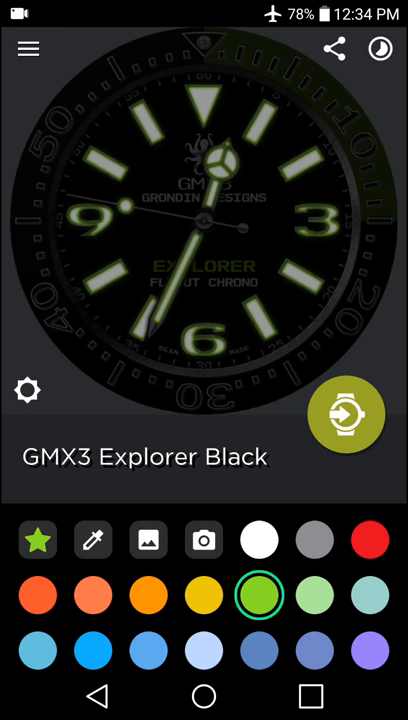
left_click(259, 594)
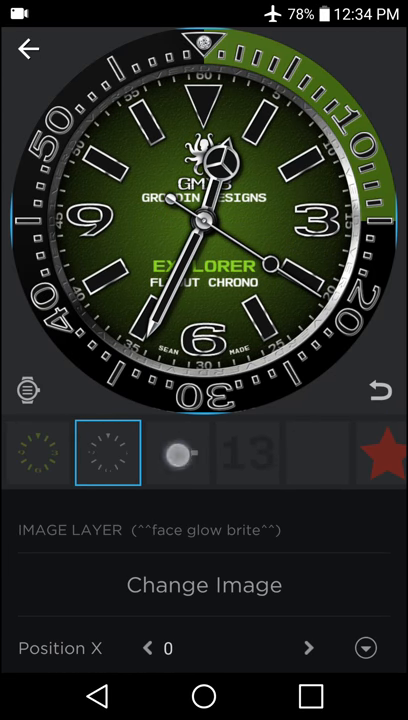
left_click(179, 454)
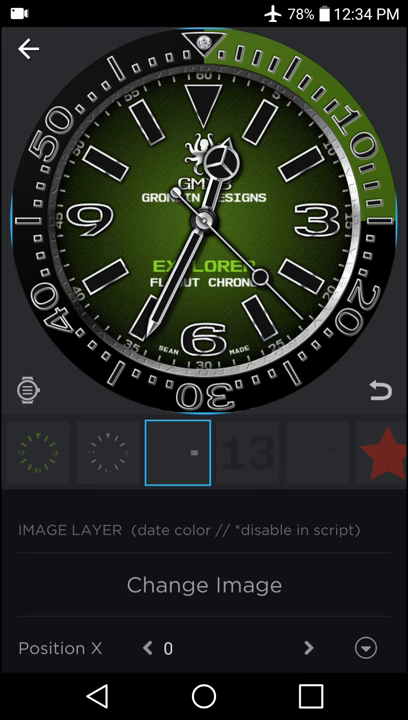
left_click(316, 452)
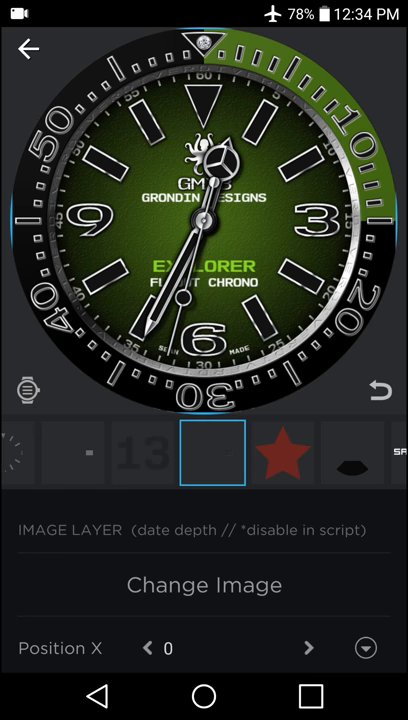
left_click(283, 452)
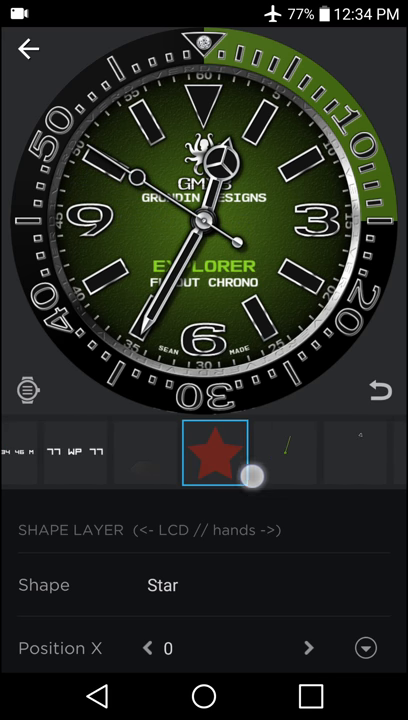
left_click(160, 452)
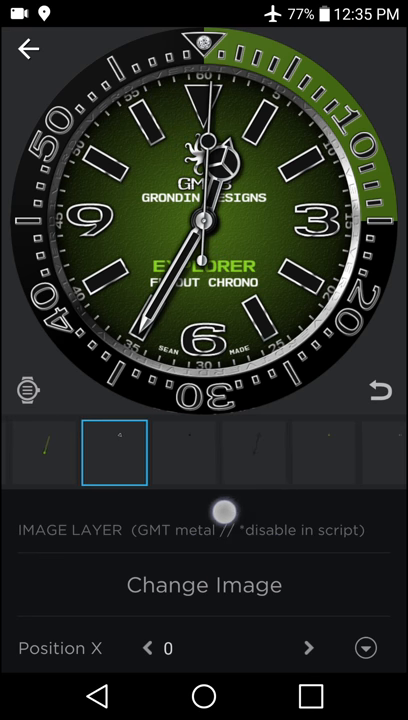
left_click(68, 452)
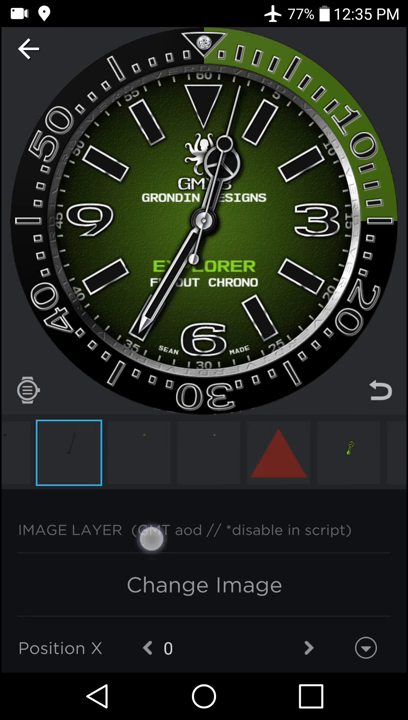
left_click(208, 452)
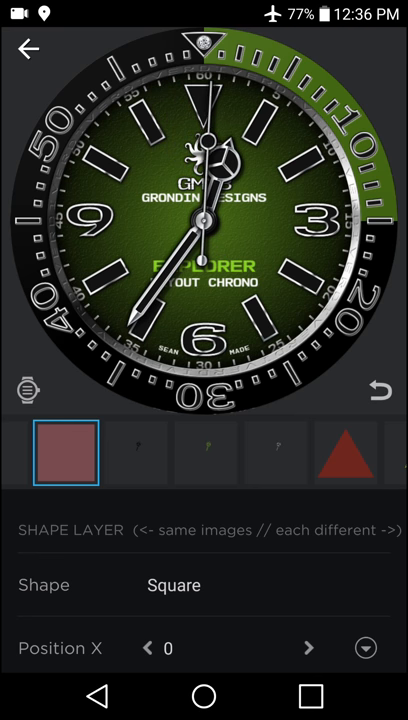
scroll("left", 3)
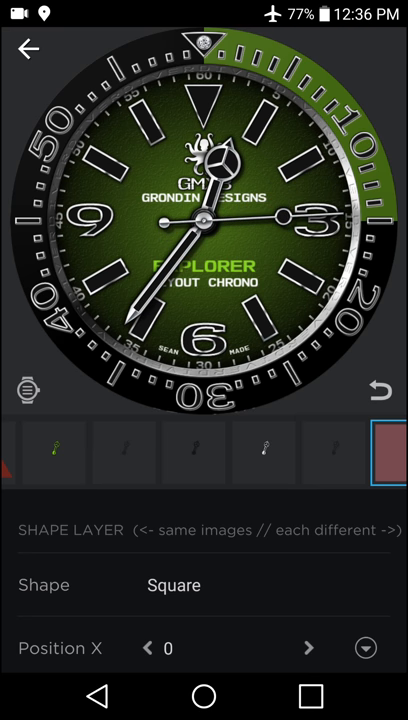
left_click(53, 451)
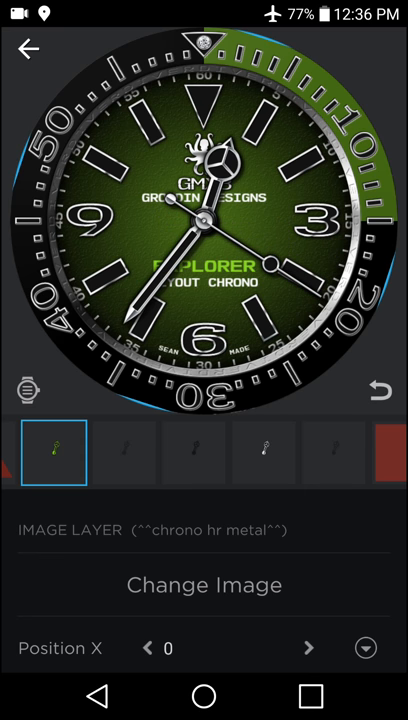
left_click(204, 585)
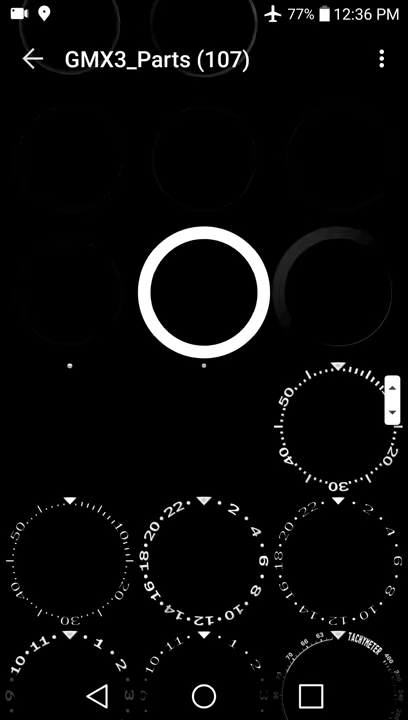
scroll("down", 3)
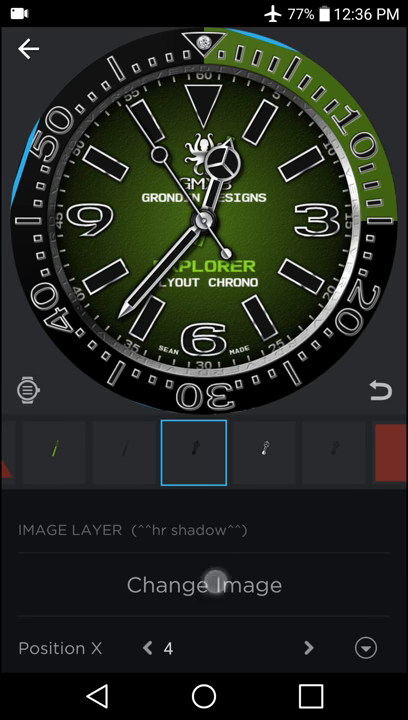
left_click(54, 455)
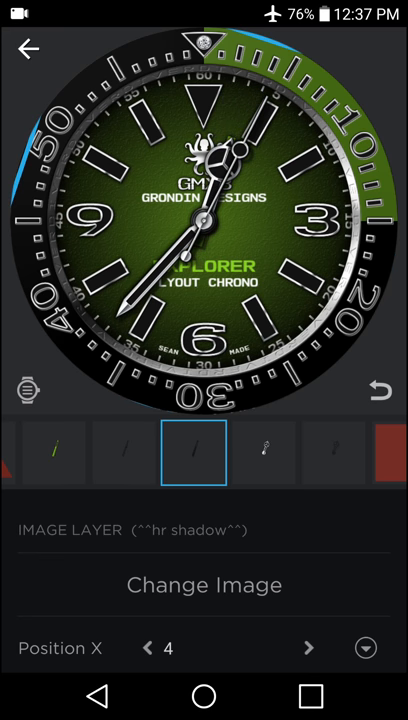
left_click(264, 448)
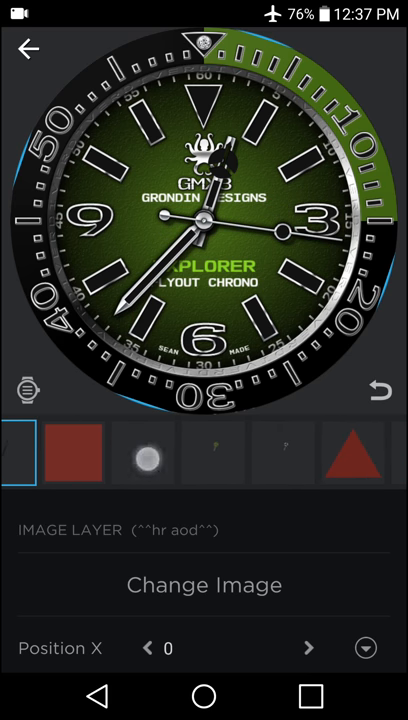
Step past the hr enamel and hr glow color layers to the GMX3 Explorer Black properties
left_click(143, 452)
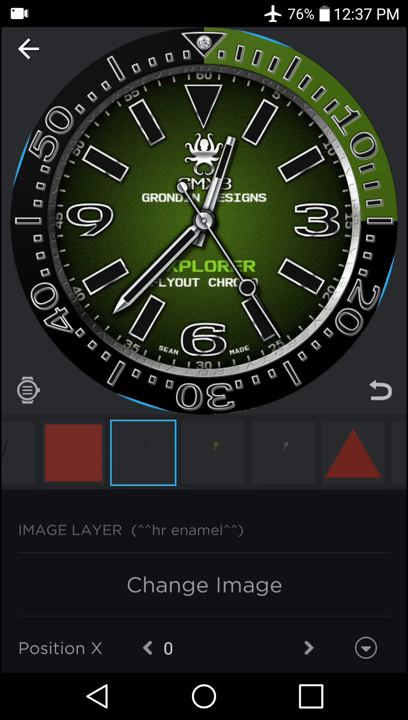
left_click(213, 452)
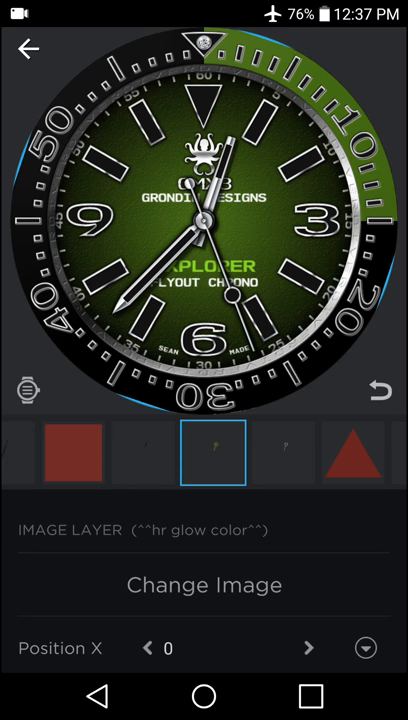
left_click(283, 453)
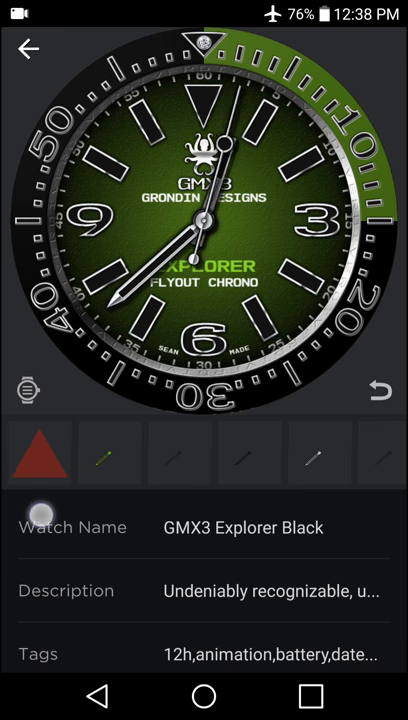
left_click(53, 457)
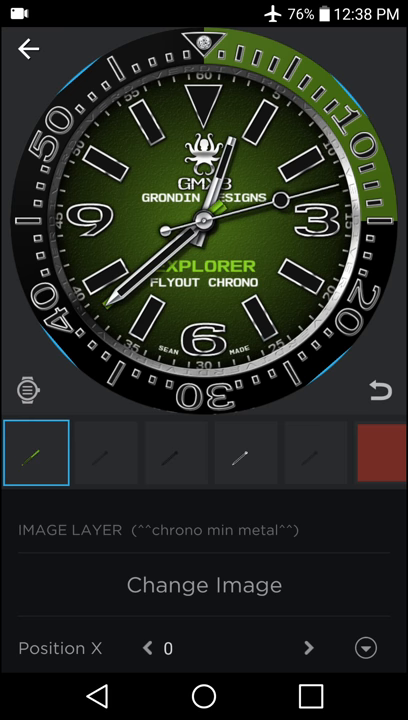
left_click(104, 452)
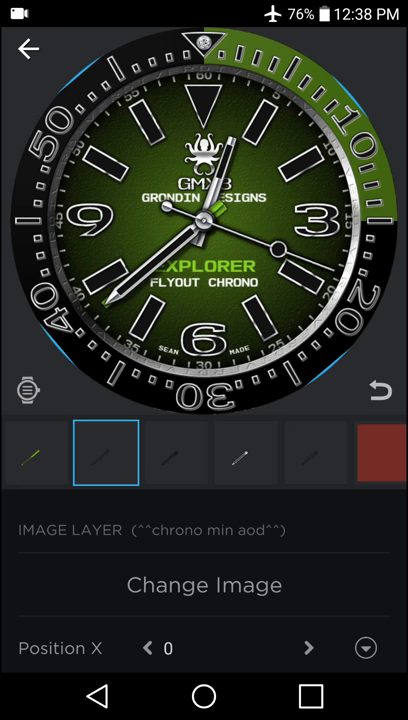
left_click(245, 453)
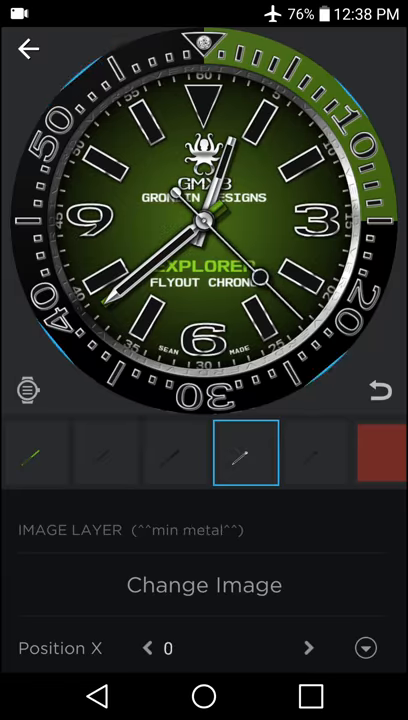
left_click(314, 452)
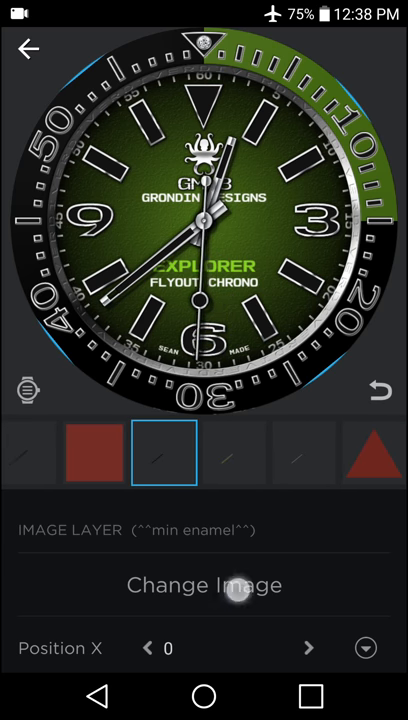
left_click(204, 585)
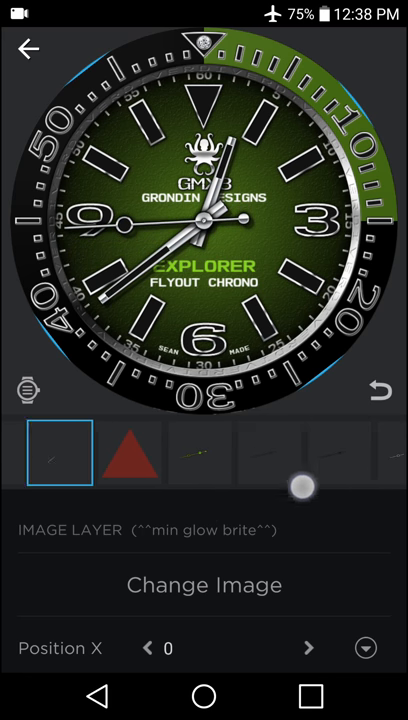
scroll("left", 3)
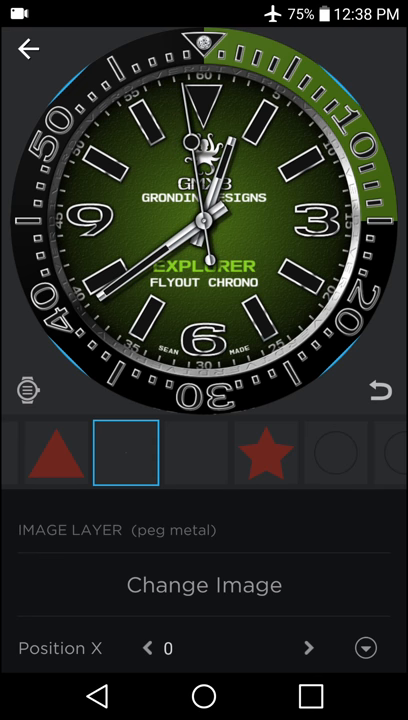
left_click(56, 453)
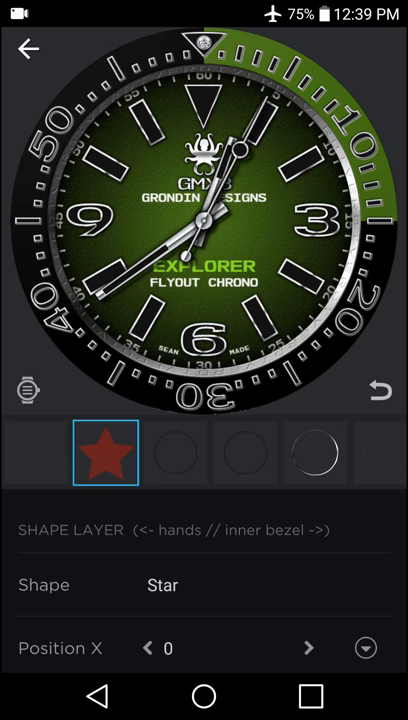
left_click(95, 452)
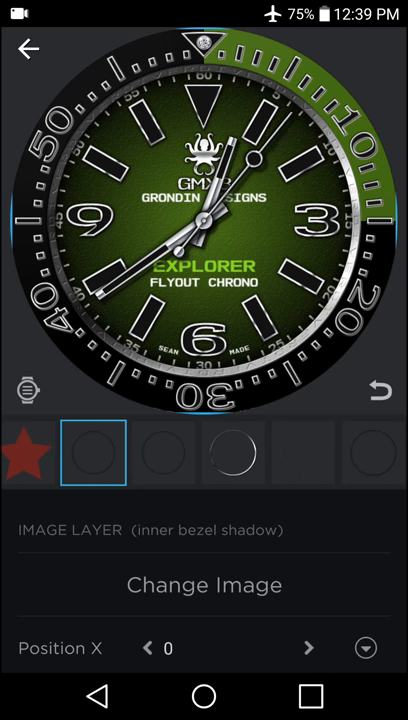
left_click(159, 453)
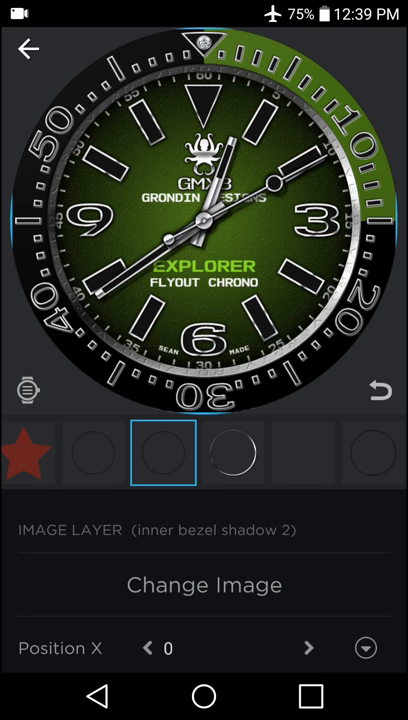
scroll("left", 3)
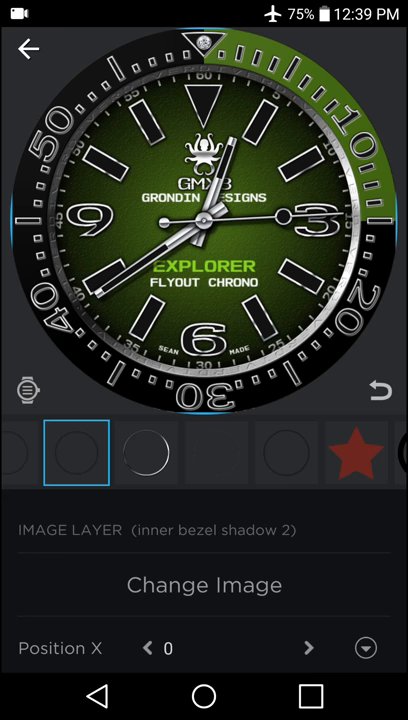
left_click(148, 452)
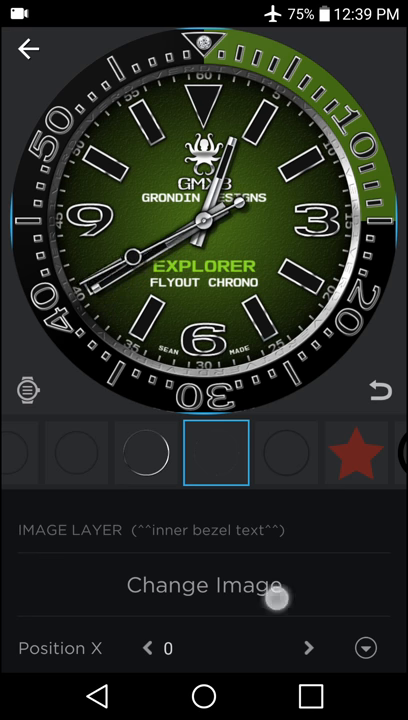
left_click(203, 585)
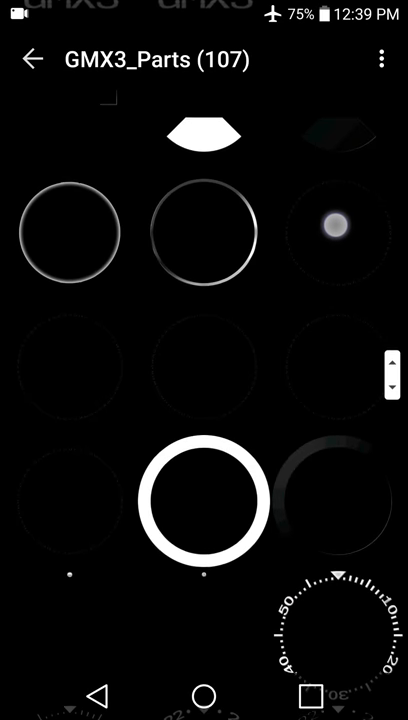
scroll("down", 3)
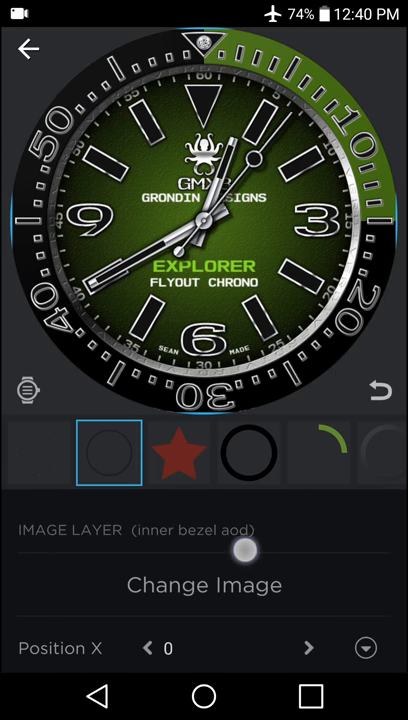
left_click(180, 451)
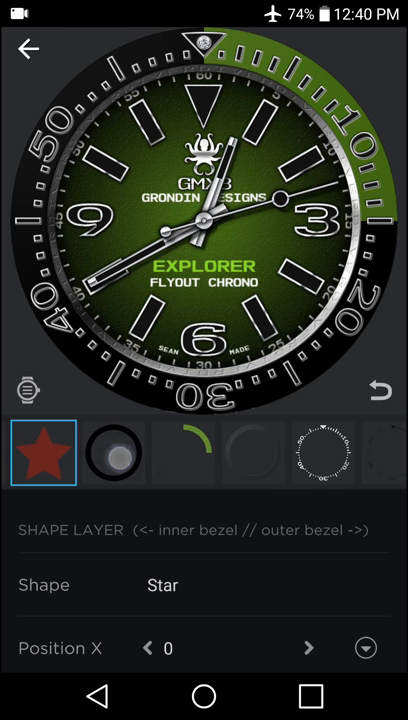
Swap the outer bezel metal image for the GMX3_Parts 24-hour bezel scale
left_click(114, 452)
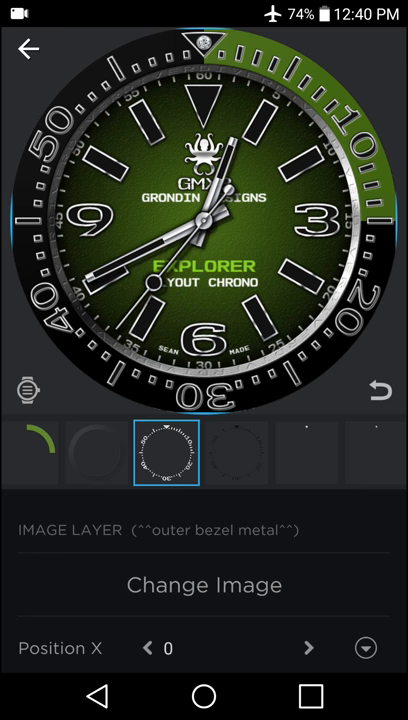
left_click(204, 585)
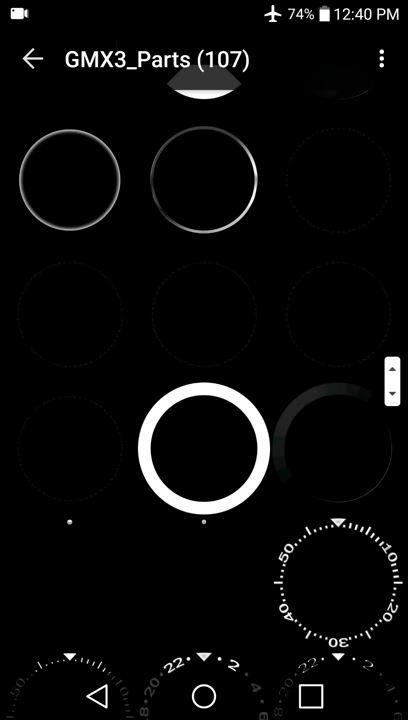
scroll("down", 3)
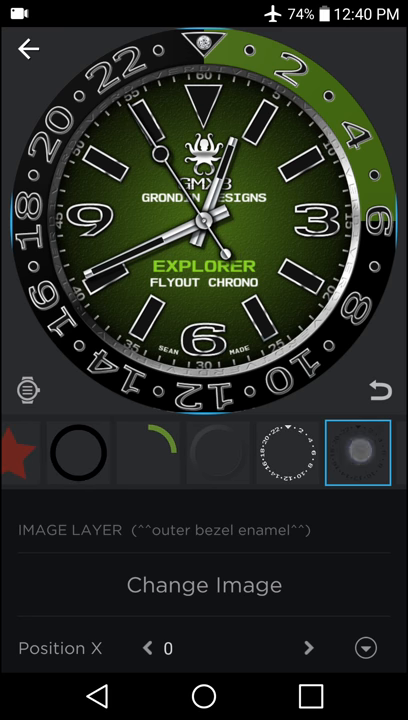
left_click(151, 451)
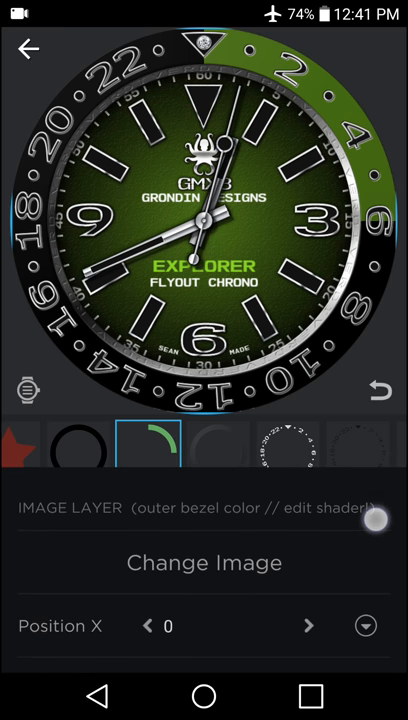
Adjust the bezel colour's Segment Between shader angles so green covers 6 to 18
scroll("down", 3)
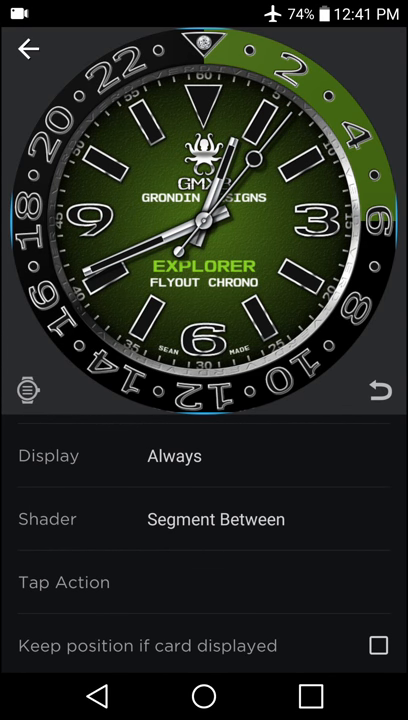
left_click(204, 519)
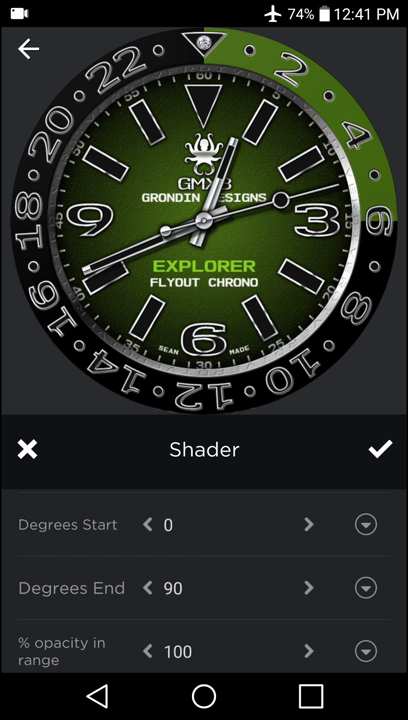
left_click(308, 588)
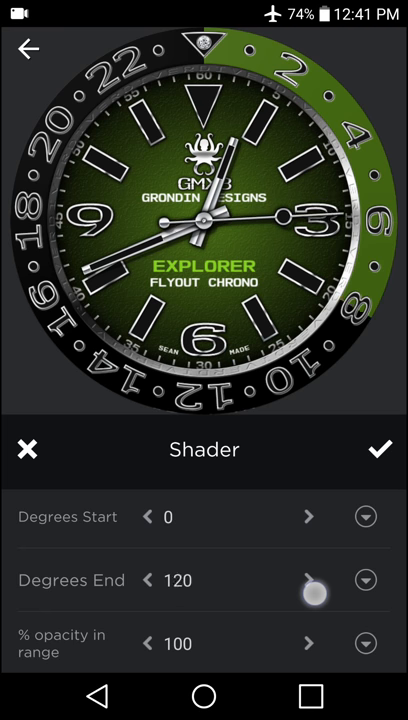
left_click_drag(315, 594, 298, 601)
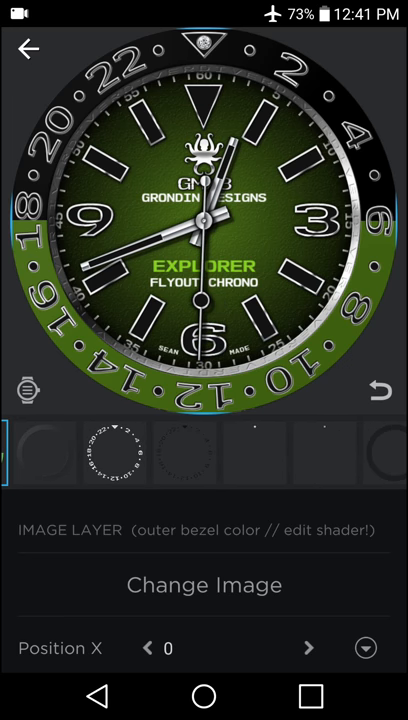
left_click(250, 455)
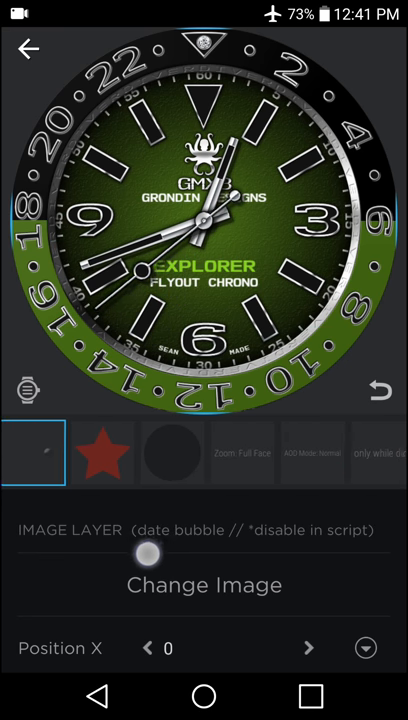
left_click(102, 453)
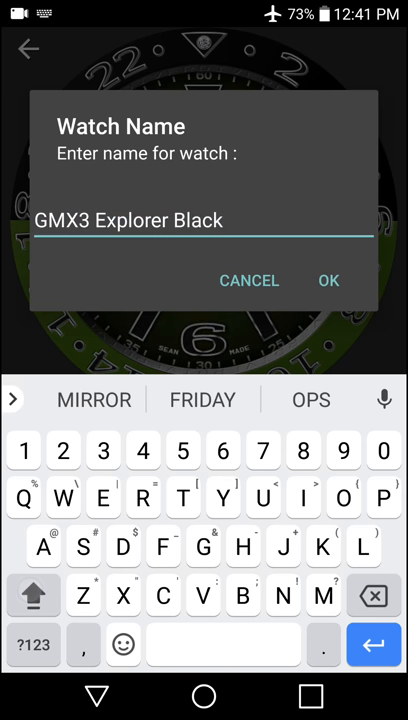
Append GMT to the watch name, making it 'GMX3 Explorer Black GMT'
type("GMT")
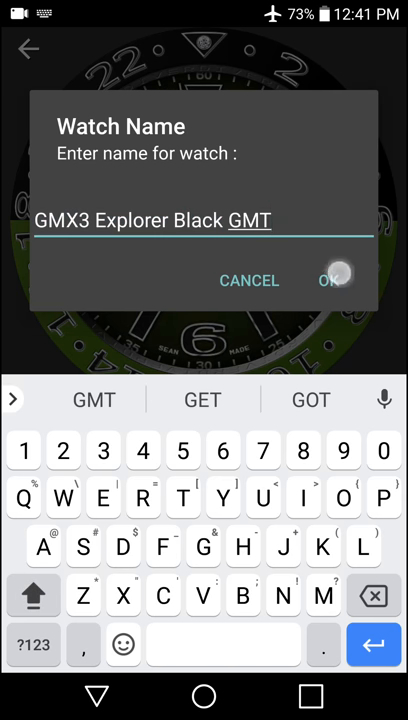
left_click(332, 280)
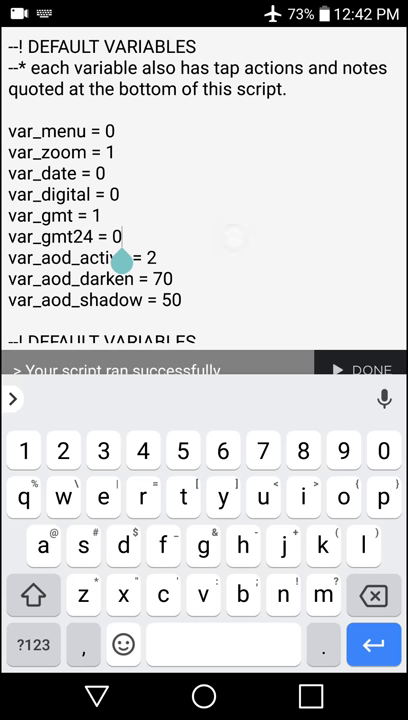
Change var_gmt24 from 0 to 1 in the script, run it, and exit the face menu
key("Backspace")
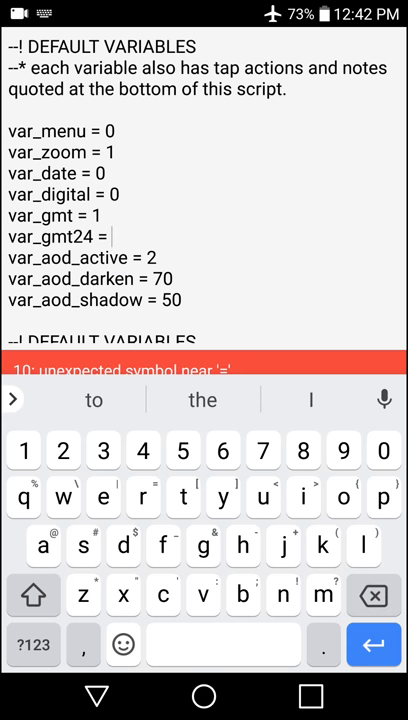
type("1")
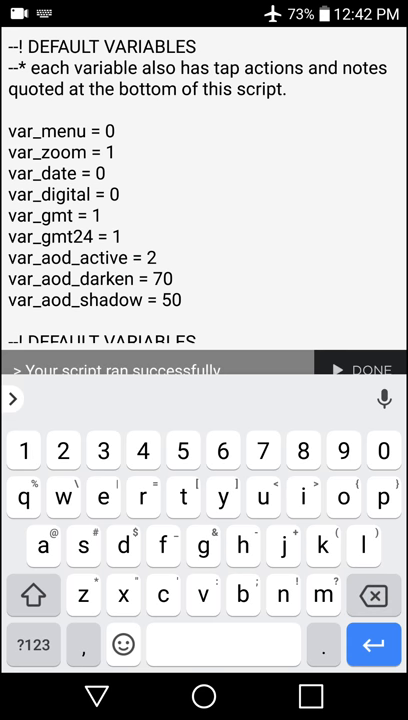
left_click(125, 236)
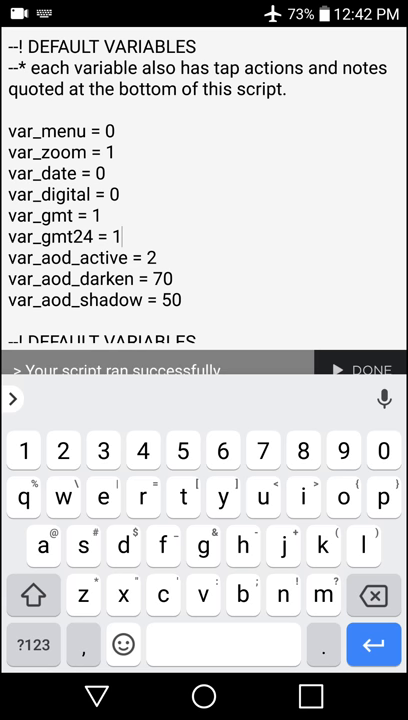
left_click(372, 370)
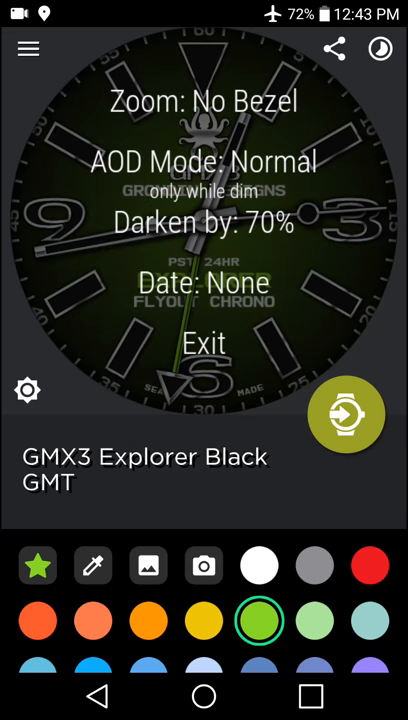
left_click(204, 342)
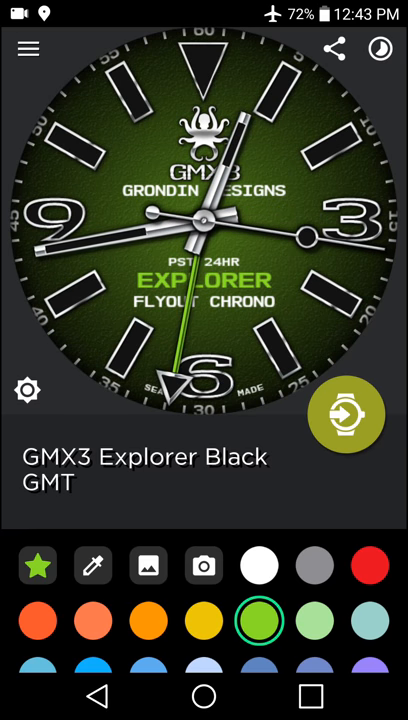